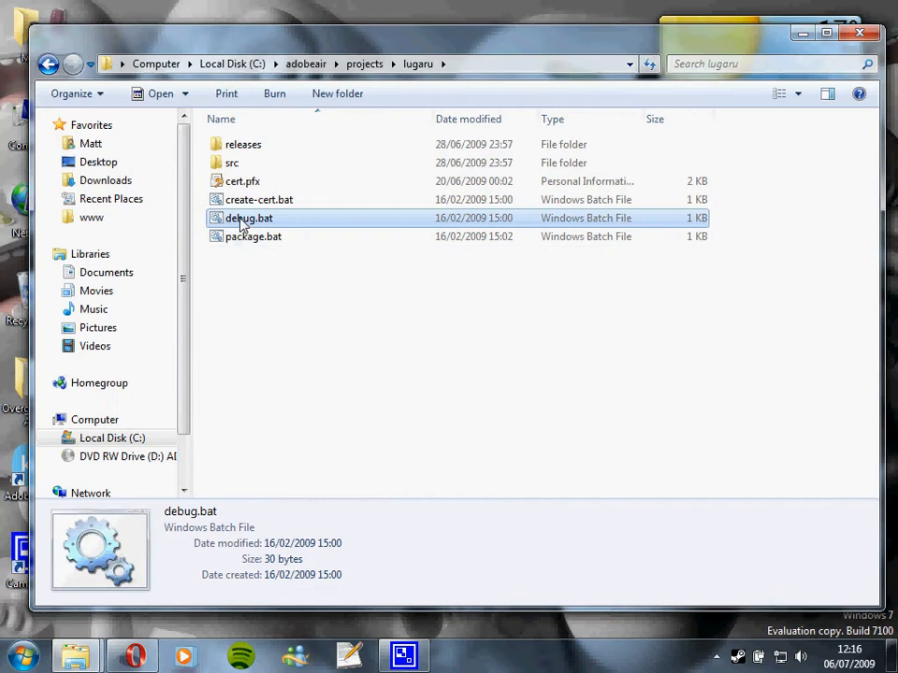
- Launch the Lugaru Mod Manager from debug.bat, showing Default Campaign as installed
{"action": "double_click", "coordinate": [249, 217]}
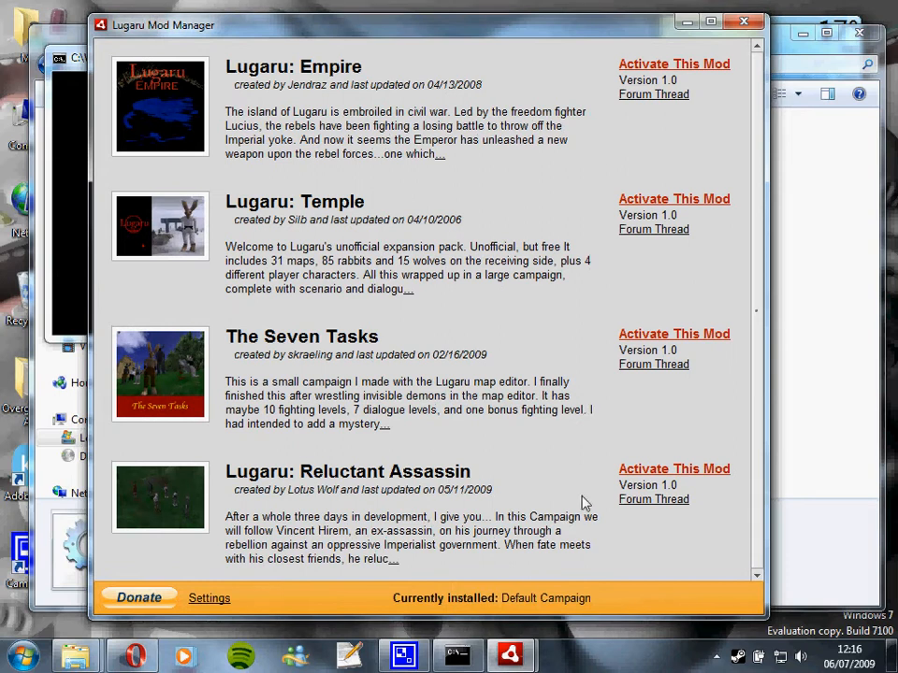
{"action": "mouse_move", "coordinate": [587, 503]}
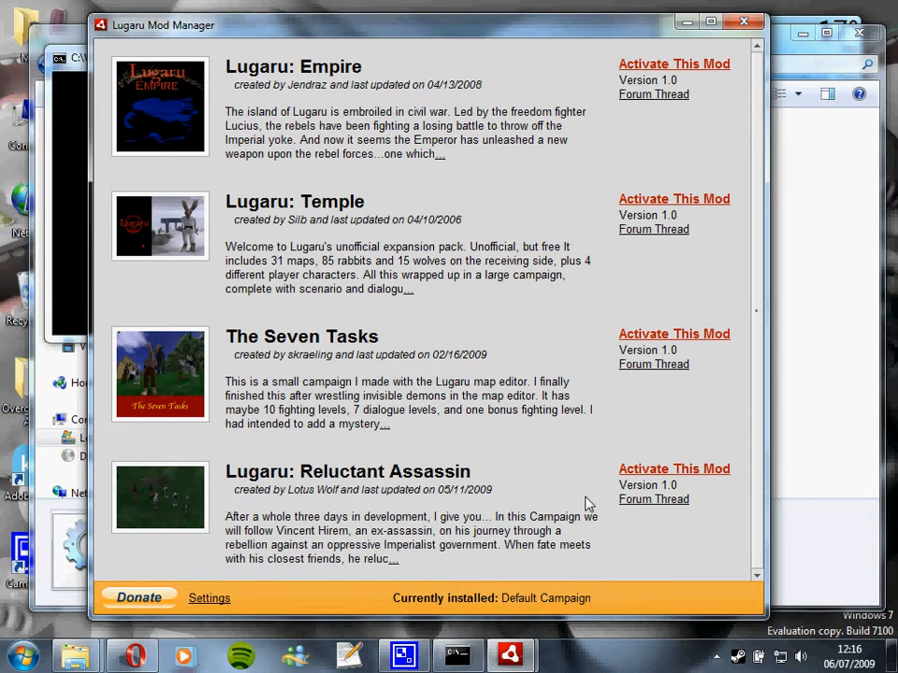
{"action": "mouse_move", "coordinate": [602, 603]}
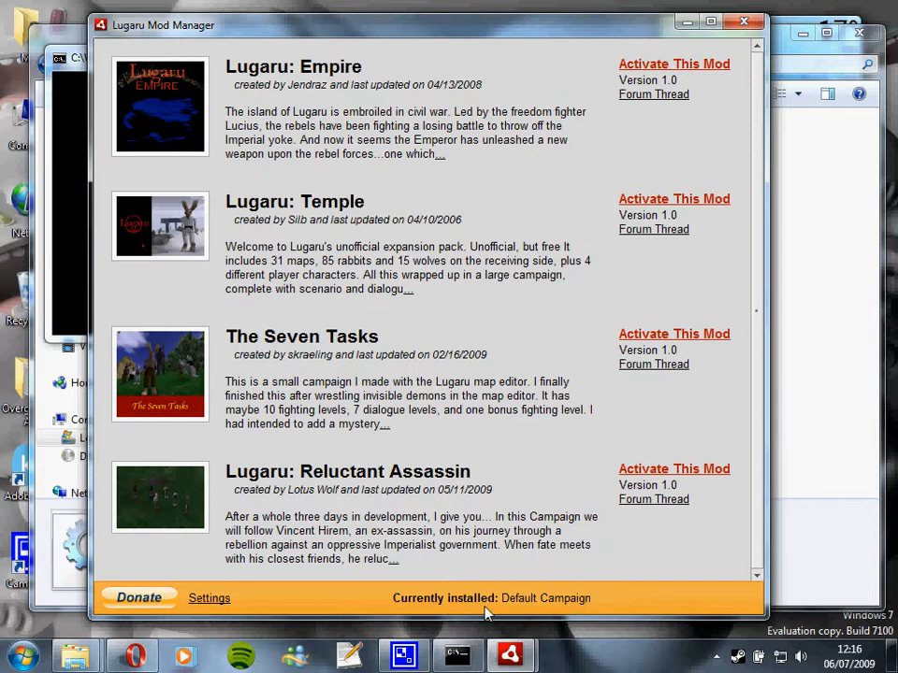
{"action": "mouse_move", "coordinate": [576, 614]}
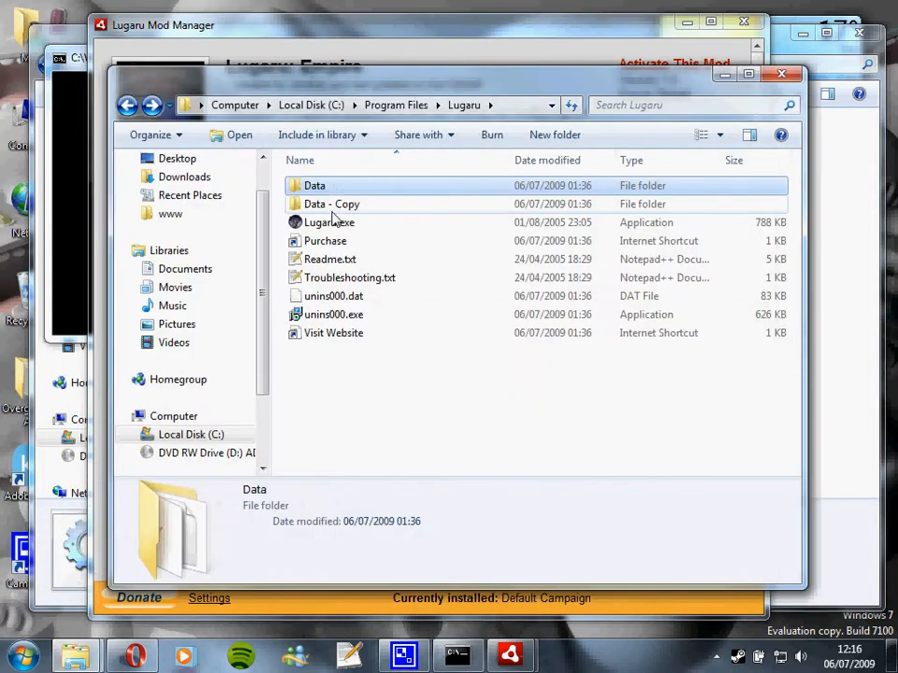
- Browse into Lugaru's Data\Campaigns folder and view main.txt for the activated Empire campaign
{"action": "left_click", "coordinate": [329, 221]}
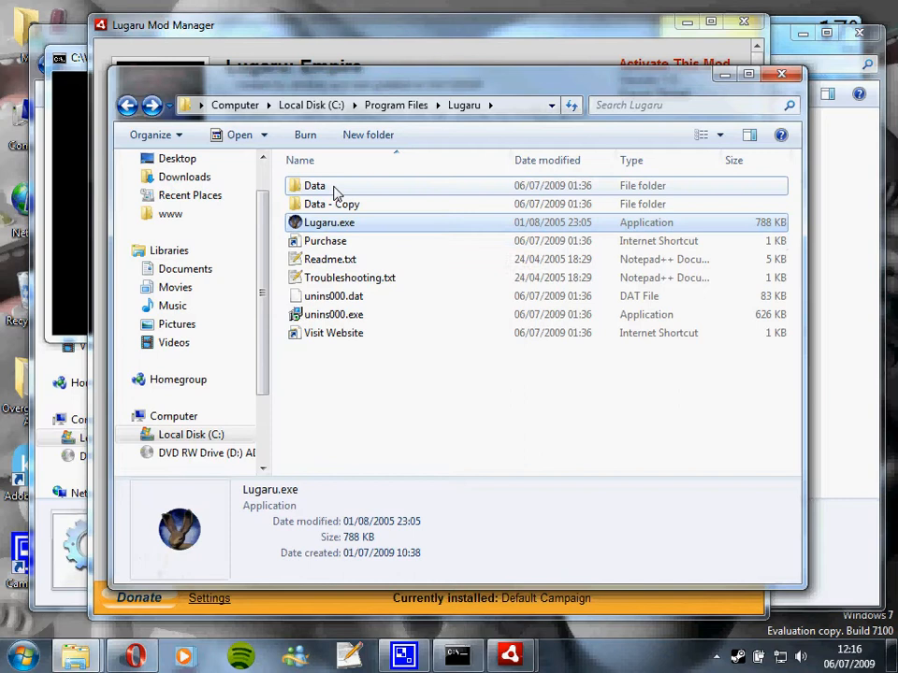
{"action": "double_click", "coordinate": [314, 185]}
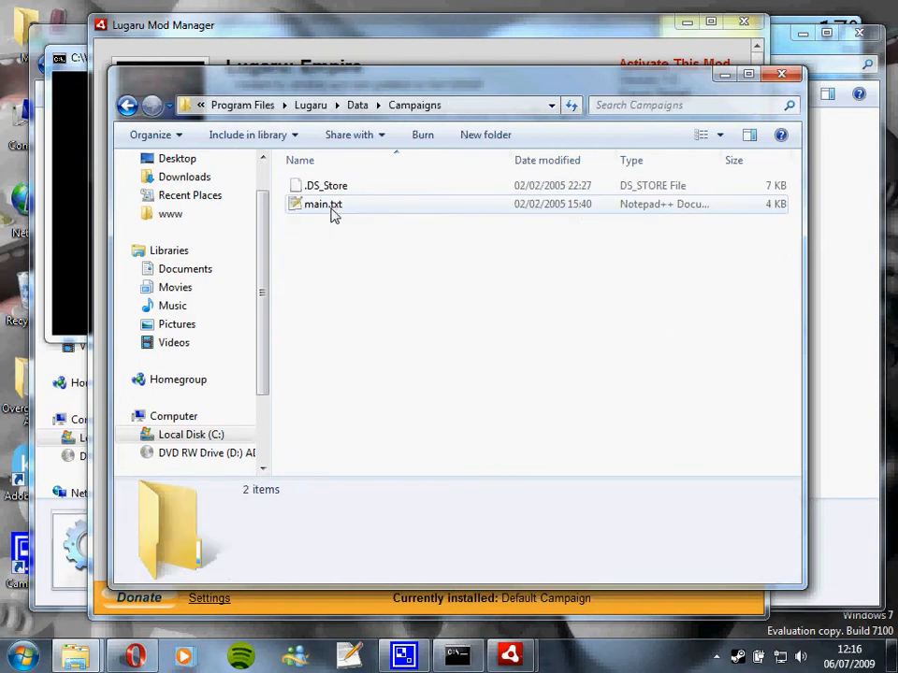
{"action": "double_click", "coordinate": [322, 204]}
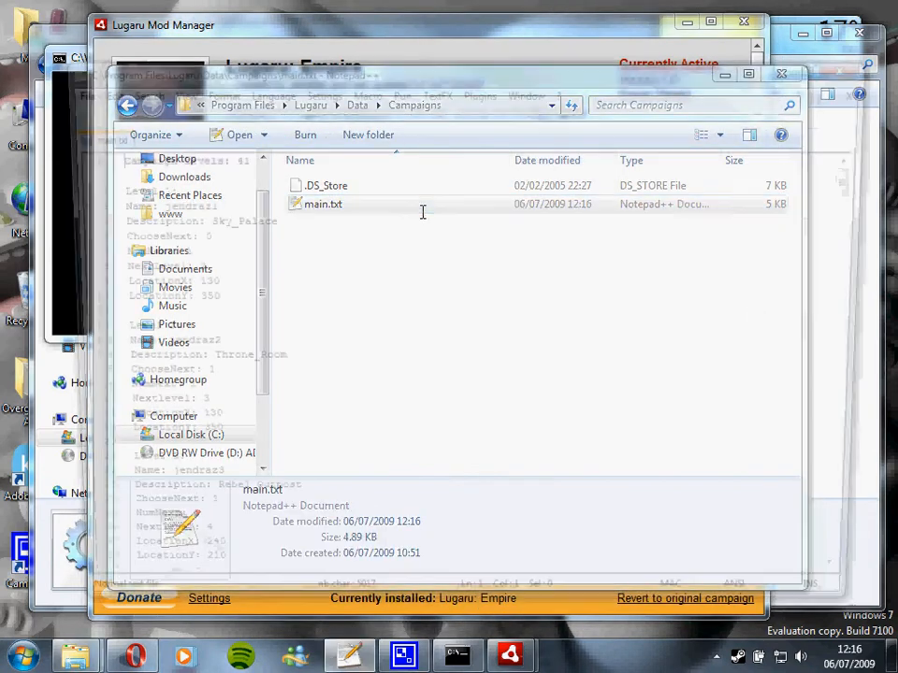
- Revert to the original Default Campaign and view the restored 27-level main.txt in Notepad++
{"action": "double_click", "coordinate": [324, 204]}
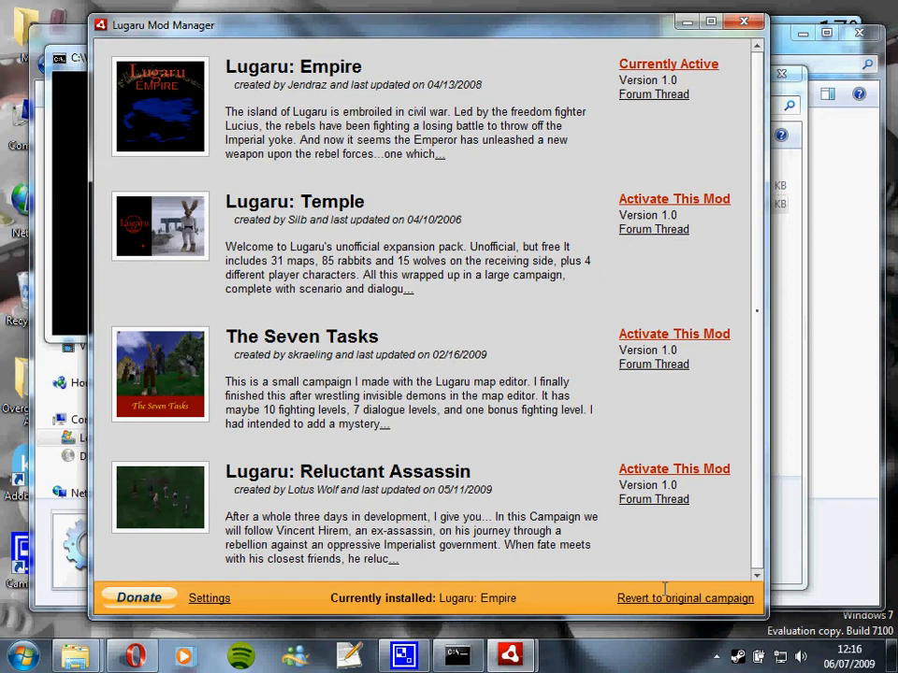
{"action": "left_click", "coordinate": [685, 599]}
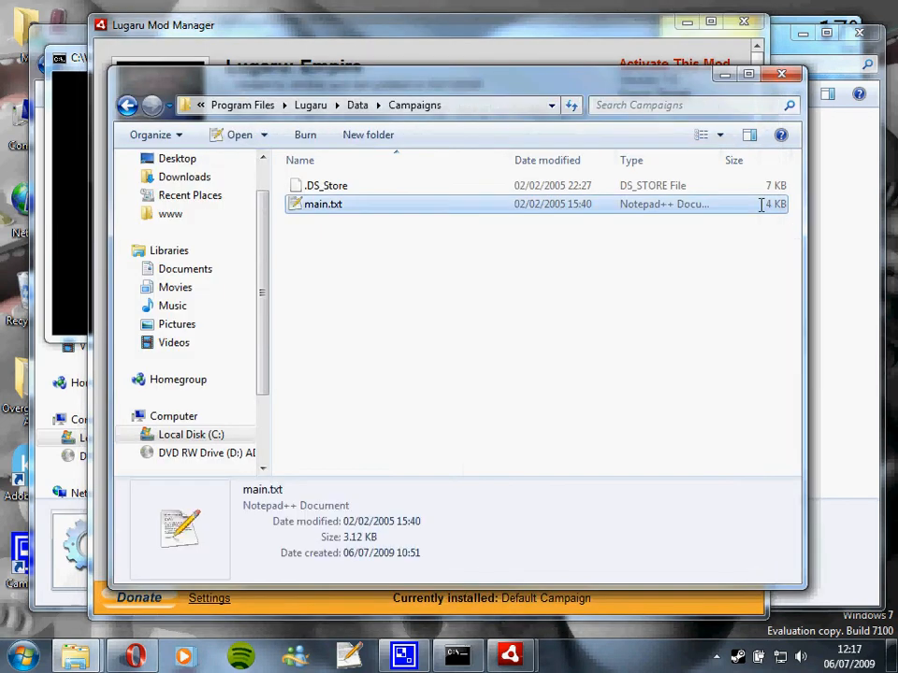
{"action": "double_click", "coordinate": [322, 204]}
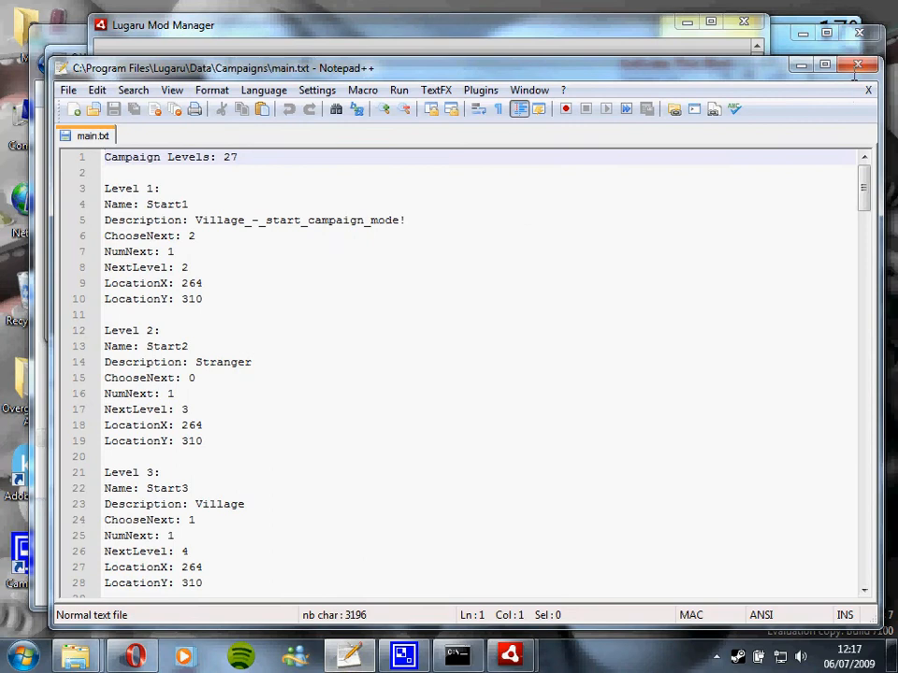